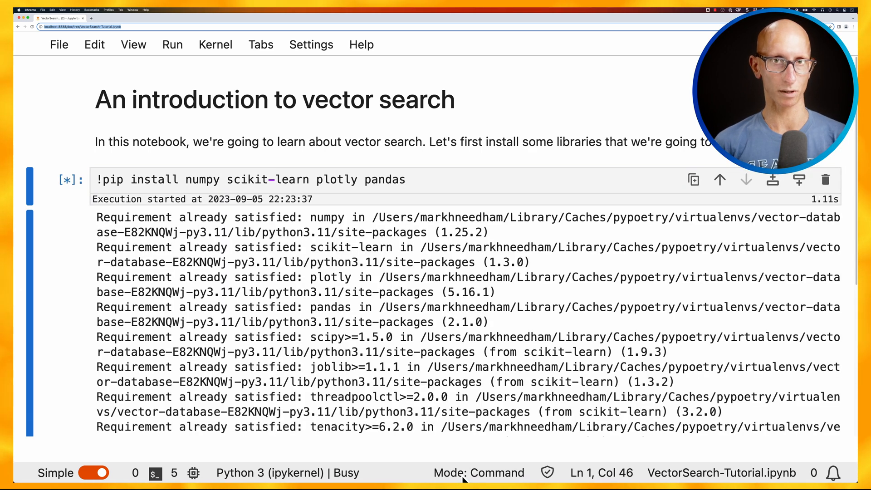
Import numpy and generate 20 random 2-D integer vectors between 1 and 100, previewing five
scroll("down", 3)
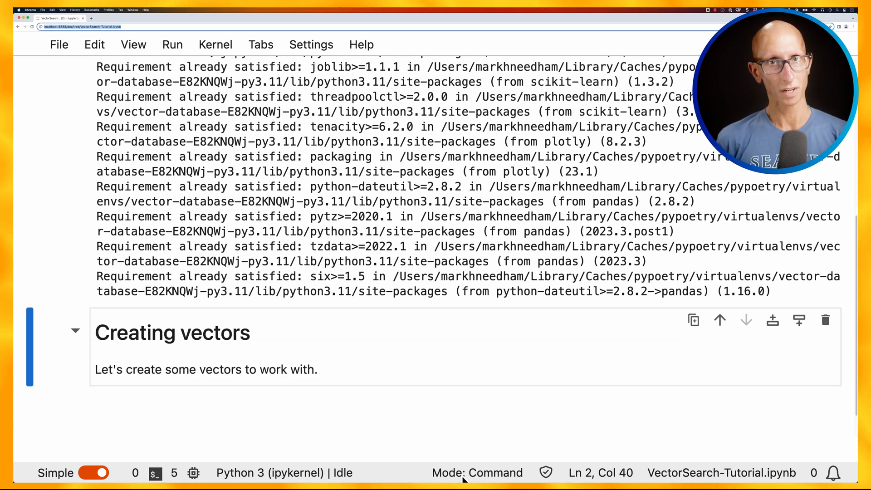
type("import numpy as np")
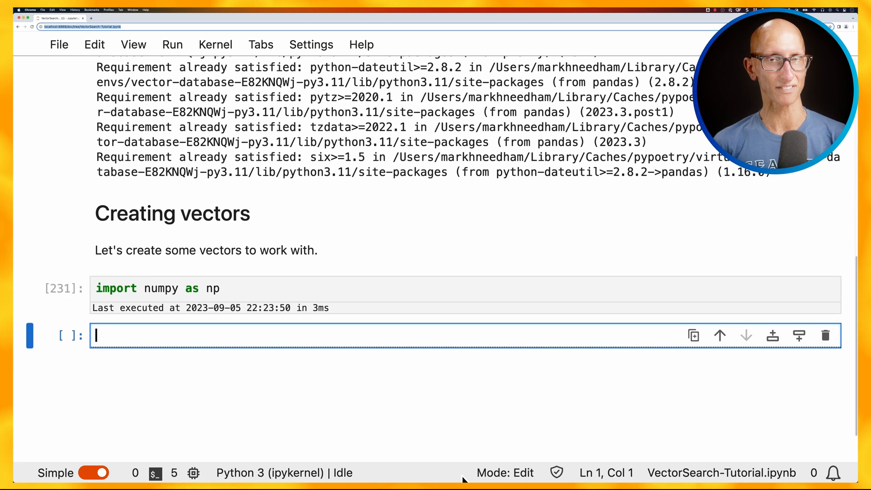
type("vectors = np.random.randin")
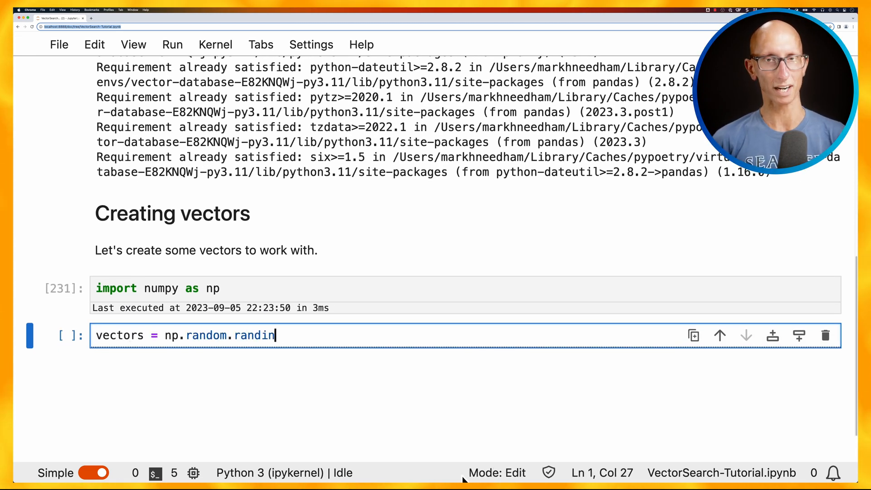
type("t(low=1, high=100, size=(20, 2), dtype='int32")
type("vectors[:5]")
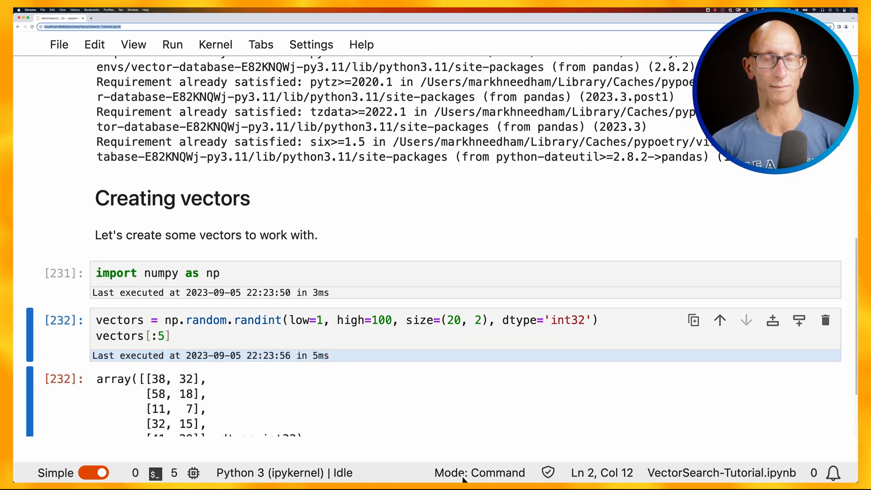
scroll("down", 3)
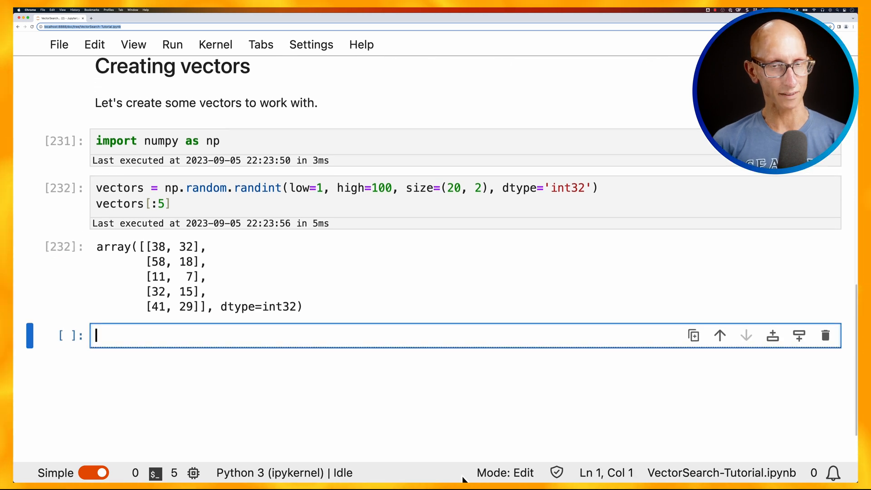
Import plotly.graph_objects and scatter-plot the vectors on 0–100 axes
type("import plotly.graph_objects as go")
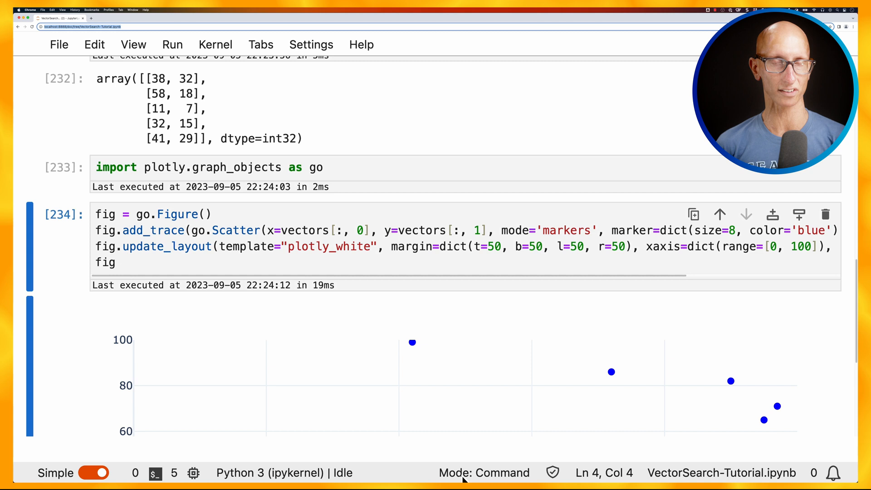
scroll("down", 3)
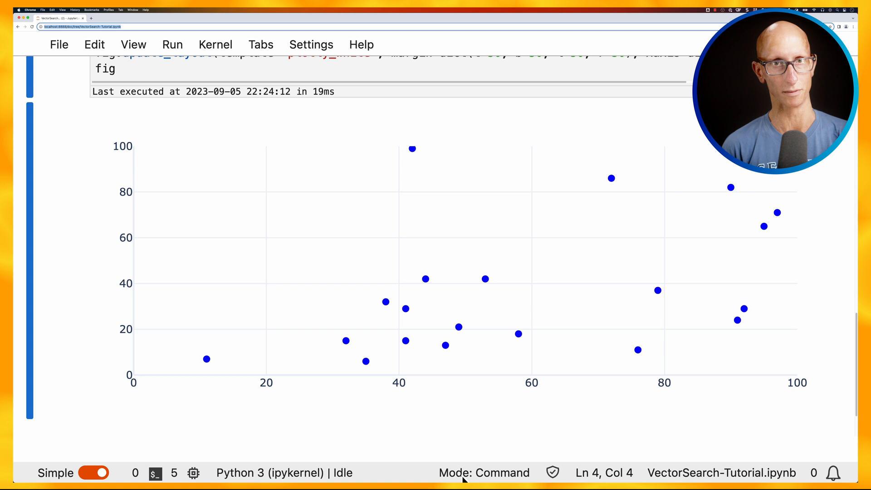
Add a 'Finding nearest neighbours' section, plot search vector [10,10] in red, and start importing NearestNeighbors
type("## Finding nearest neigh")
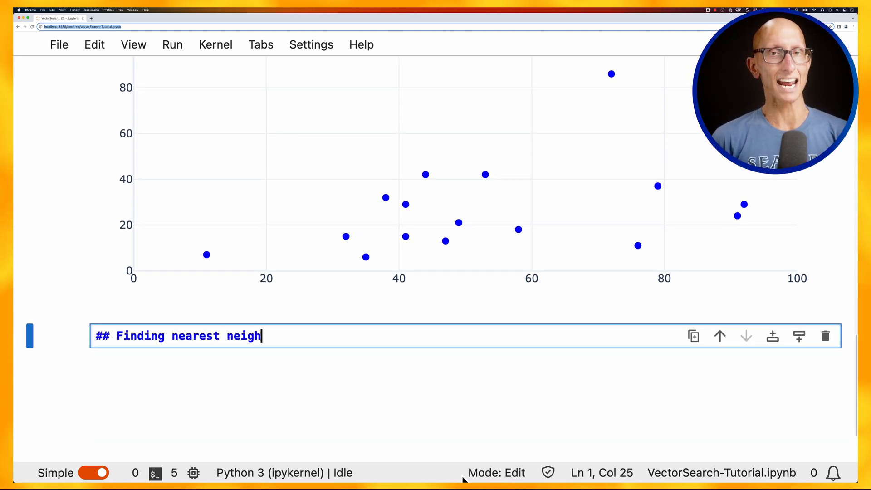
type("Next, we're going to use sk-learn to find the nearest neighbour for a search vector.")
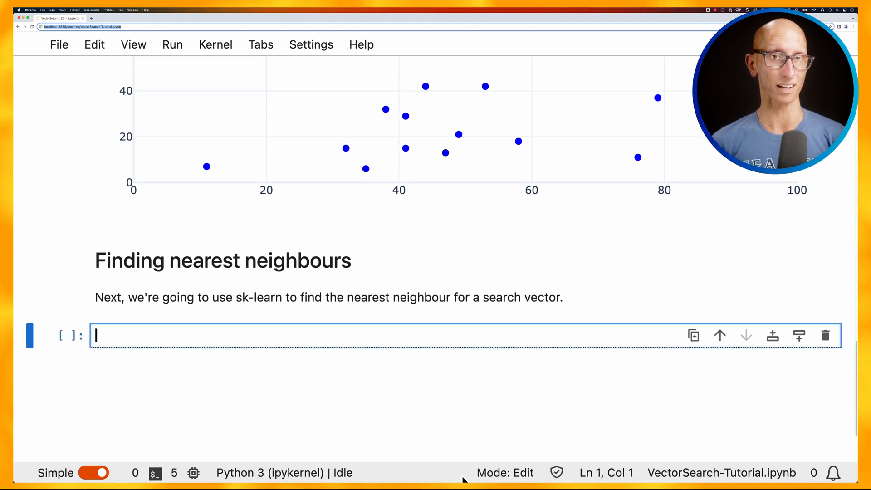
type("search_vector = np.array([[10,10")
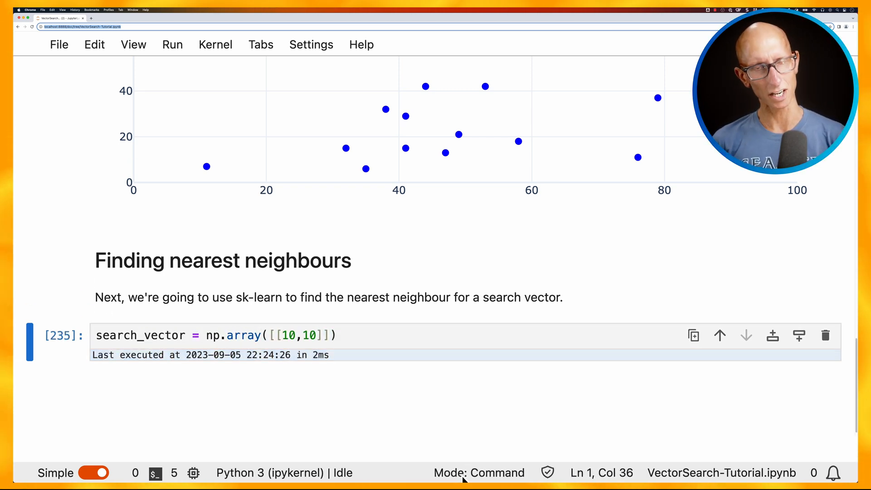
type("fig.add_trace(go.Scatter(x=search_vector[:, 0], y=s")
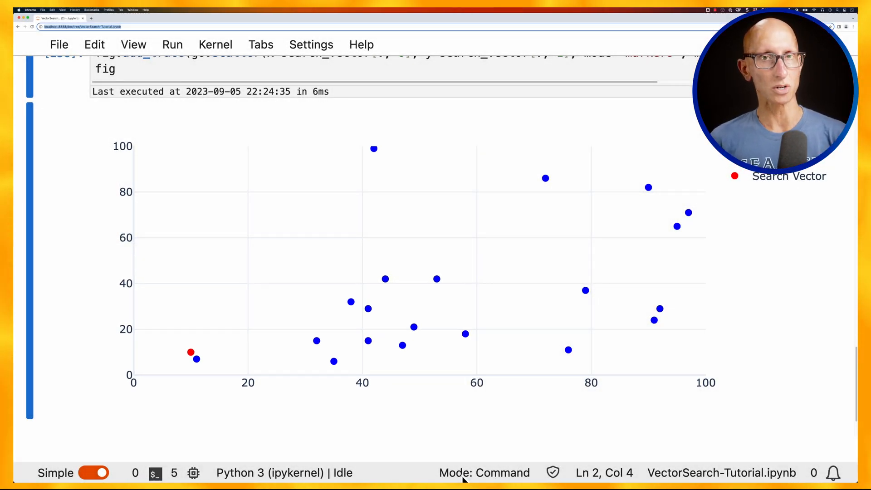
type("from sklearn.neighbors import Nearest")
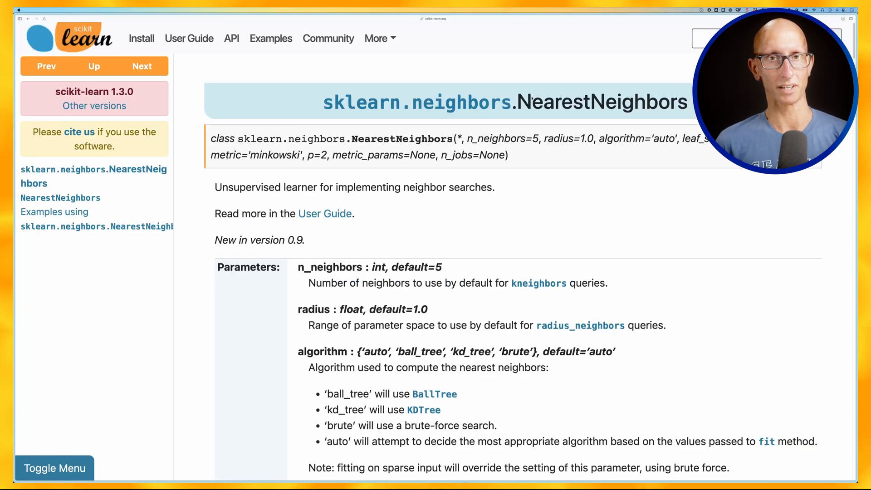
Scroll through the NearestNeighbors parameters: algorithm, leaf_size and metric
scroll("down", 3)
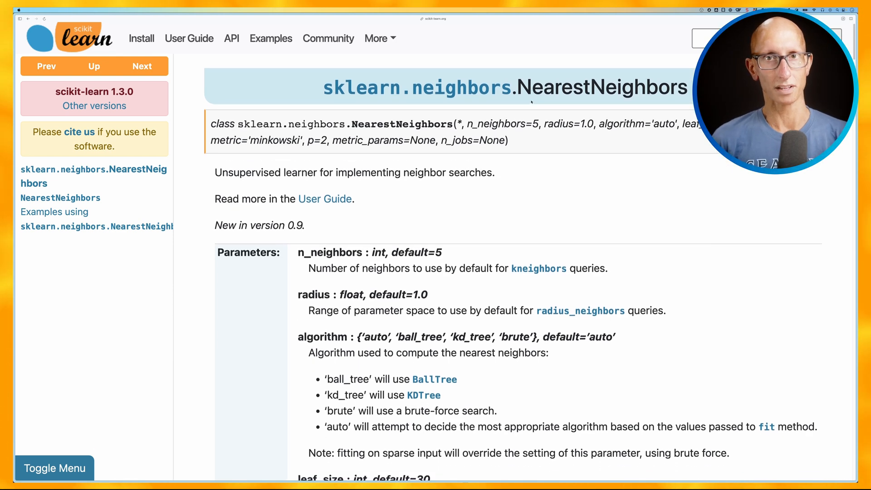
scroll("down", 3)
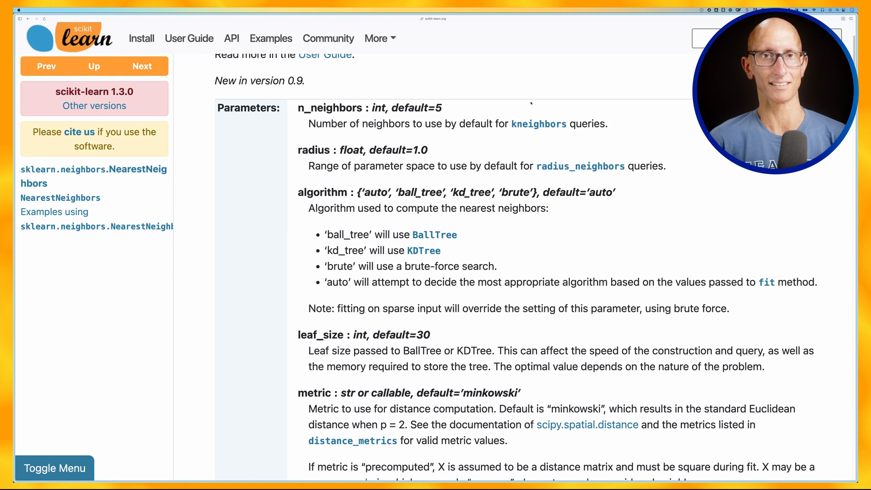
scroll("down", 3)
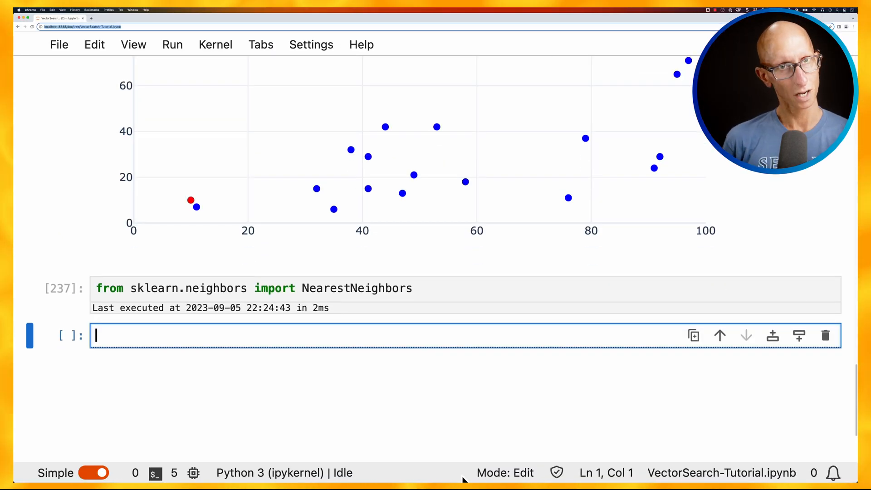
Fit a brute-force Minkowski NearestNeighbors model on the 20 vectors
type("nn = NearestNeighbors(algorithm=\"brute\", metric=\"m")
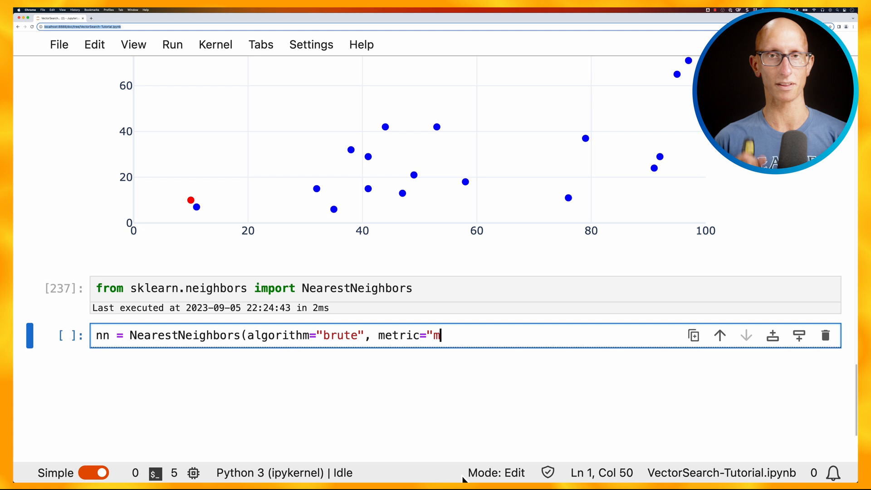
type("inkowski\")")
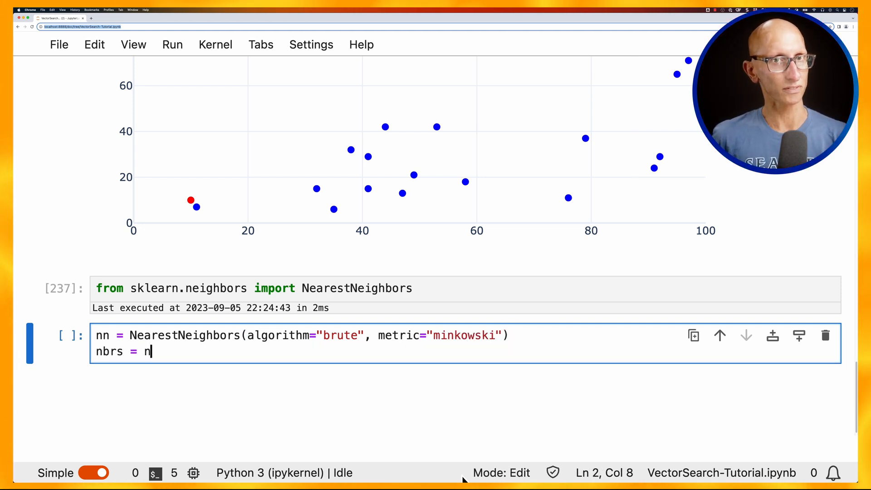
type("n.fit(vectors)")
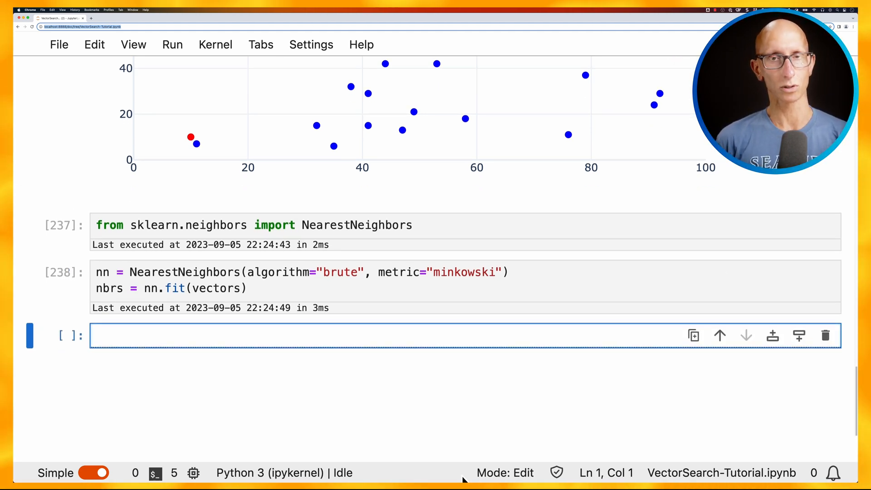
Find the three nearest neighbours of [10,10] and print each vector with its distance
type("distances, indices = nbrs.kneighbors(search_vector, n_neighbors=3")
type("prin")
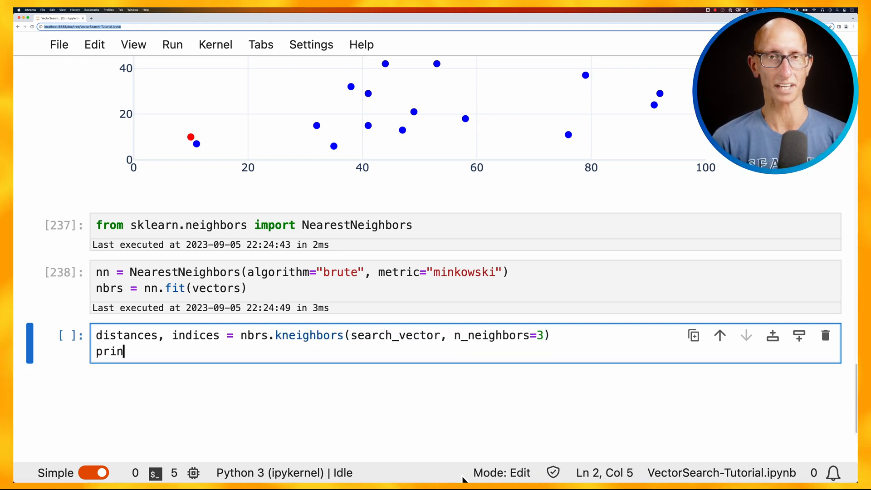
type("t(\"Distances:\", distance")
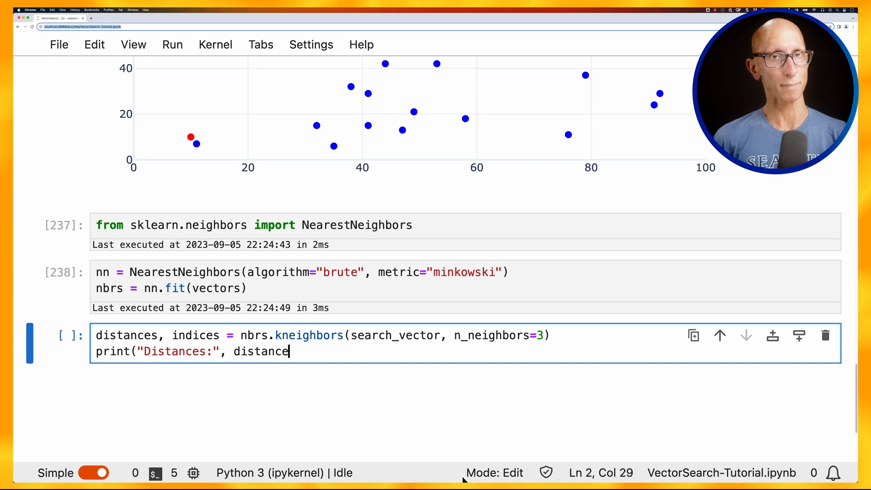
type("s)")
type("print(\"Indices:\", indices")
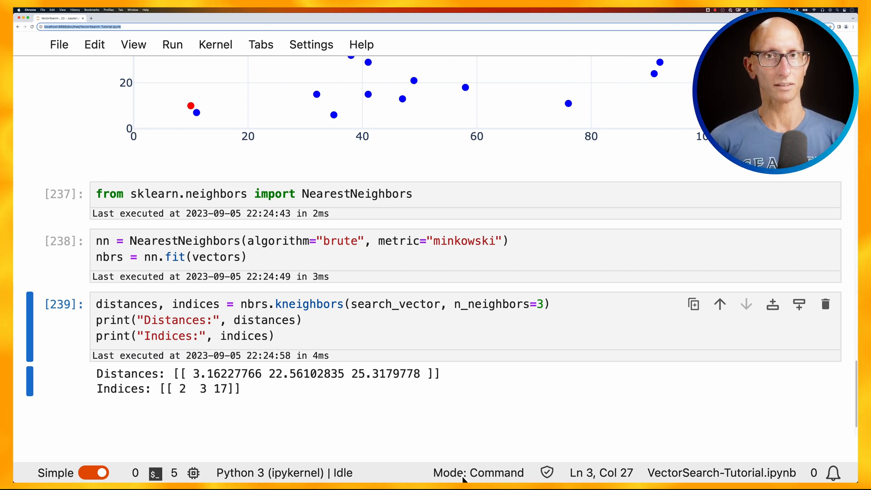
type("for")
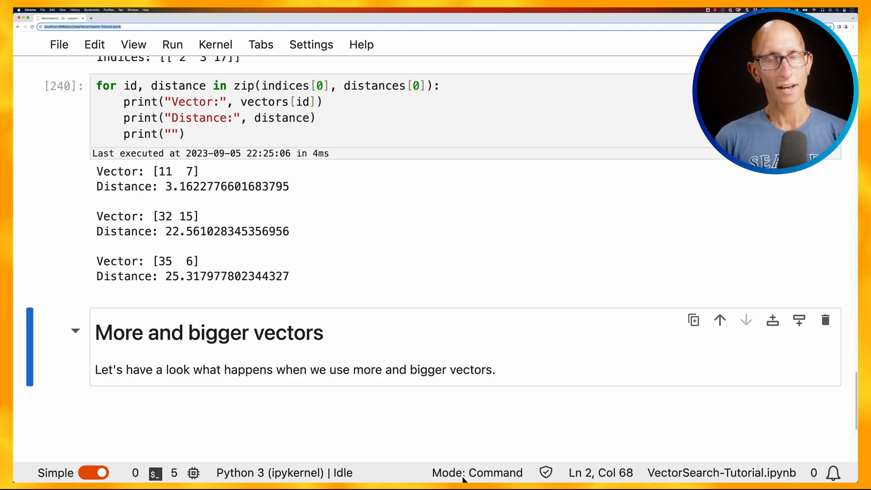
Generate 5,000,000 random 64-dimension vectors and fit a brute-force NearestNeighbors model
type("dimensions = 64")
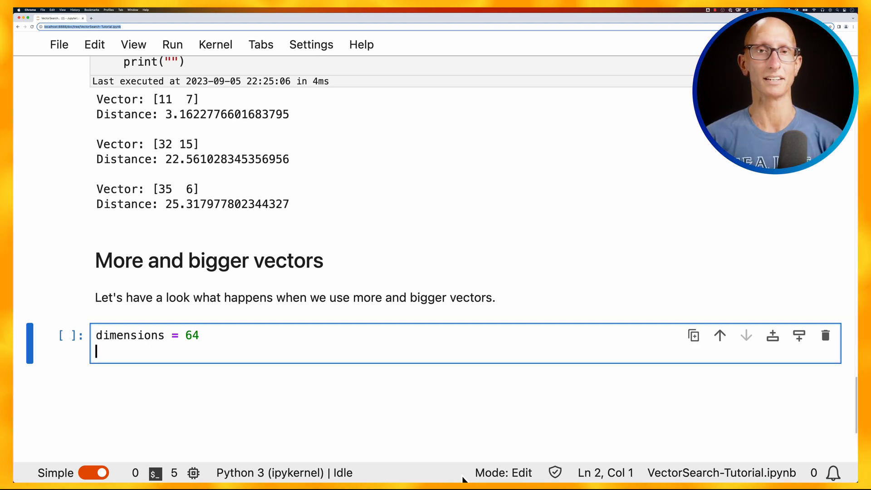
type("number_of_vectors = 5_000_000")
type("vectors = np.random.randint(low=1, high=100_000, size=(number_of_vectors, dimensions), dtype='int32")
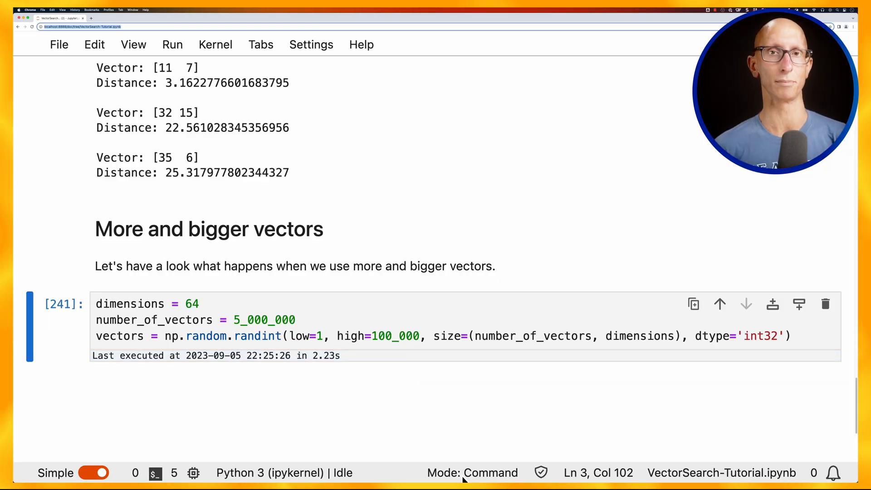
type("brute = NearestNeighbors(algorithm=\"brute\", metric=\"minkowski\"")
type("brute_nbrs = brute.fit(vectors")
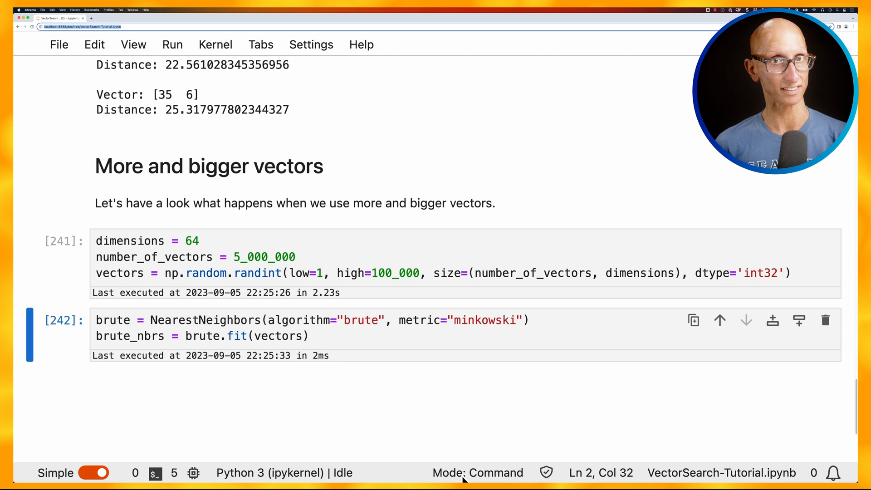
Run a KD-tree NearestNeighbors fit with the Minkowski metric on the large vectors
type("kd_tree = NearestNeighbors(alg")
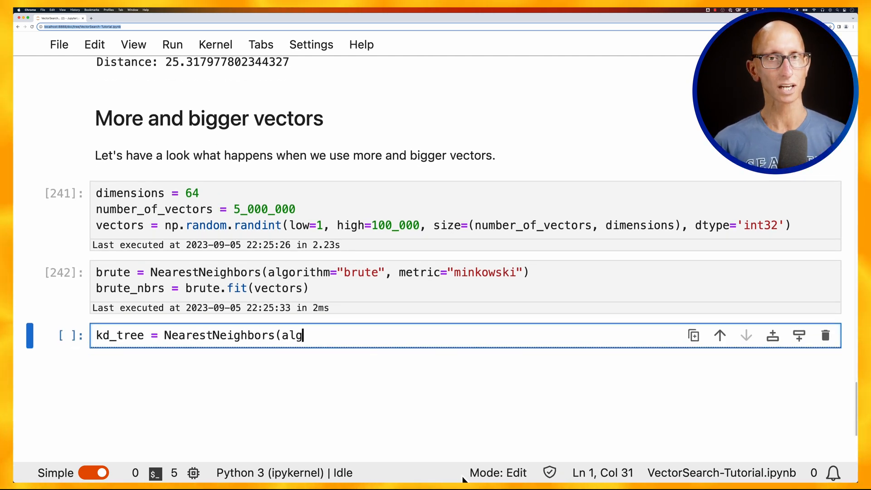
type("orithm=\"kd_tree\", metric=\"minkowski\")")
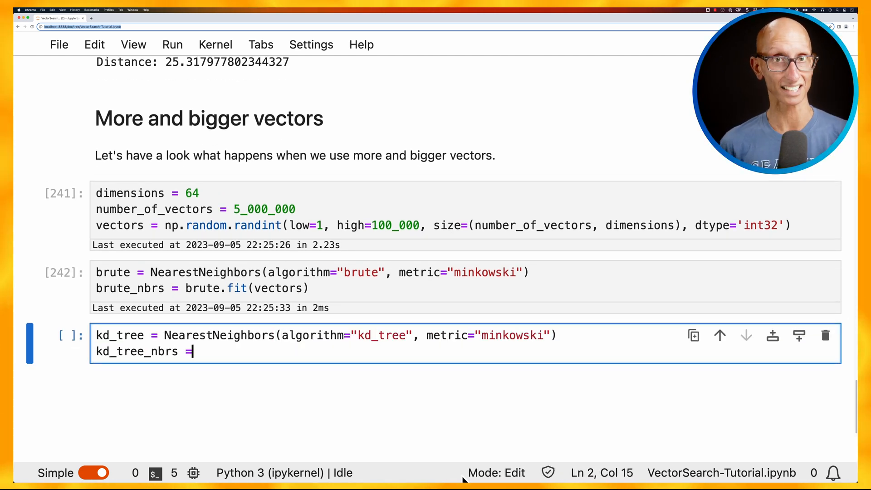
key("shift+enter")
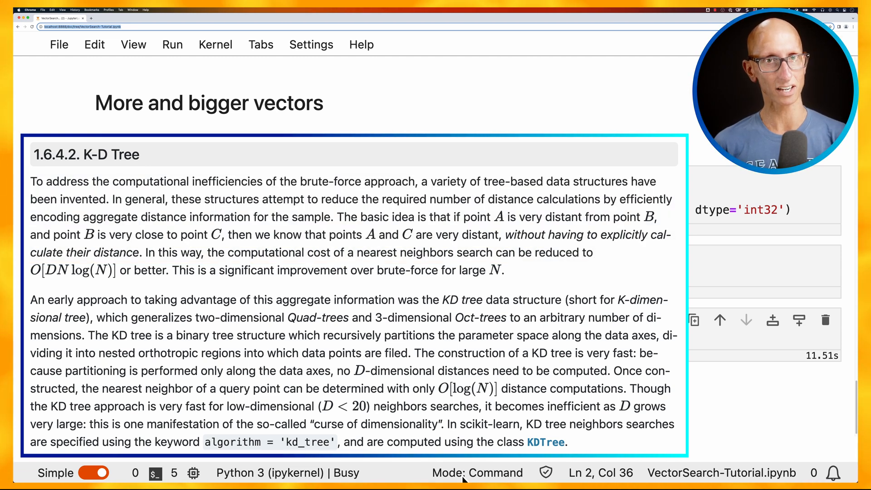
Let the KD-tree fit finish (~29 s) and fit a ball_tree NearestNeighbors model
left_click_drag(31, 334, 657, 370)
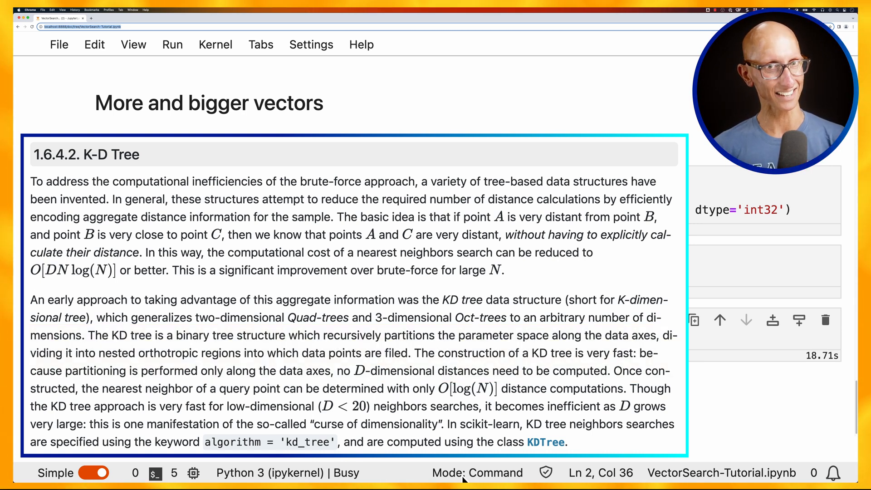
left_click_drag(30, 371, 672, 424)
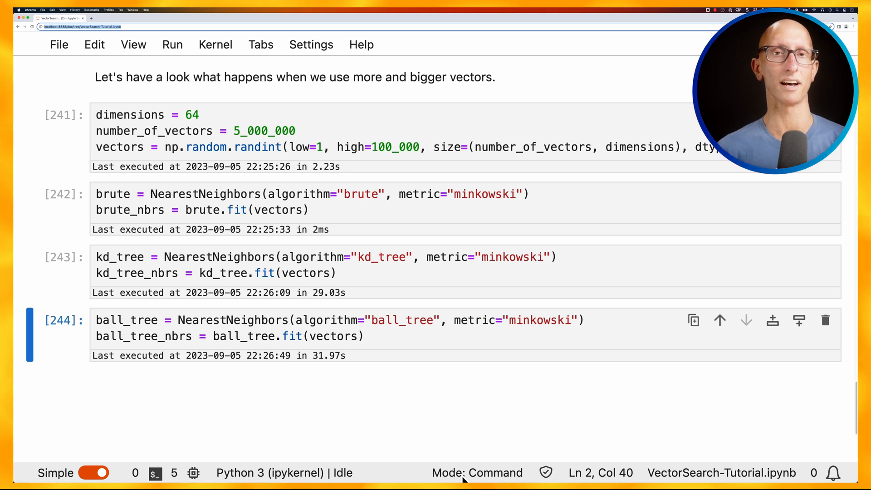
Create a random 64-dimension int32 search vector and define the timed nearest_neighbours DataFrame helper
type("search_vector = np.random.randin")
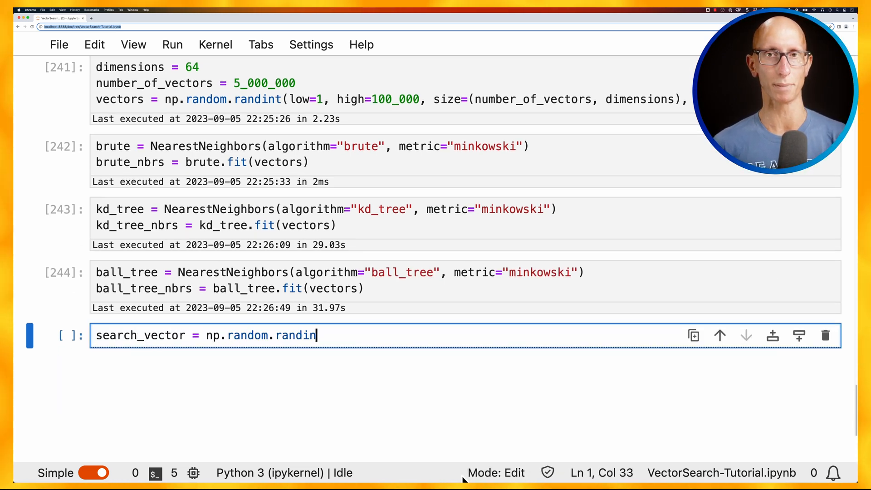
type("t(1, 100_000, (1, dimensions), dtype='int32')")
type("search_vector")
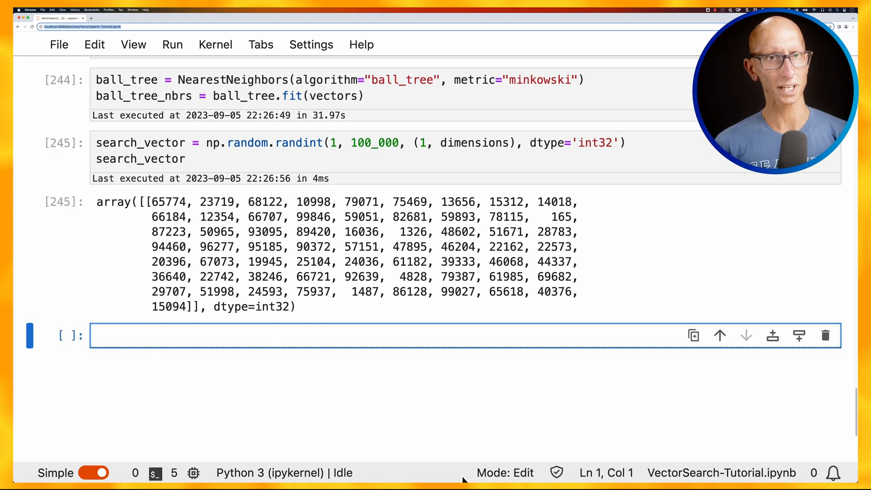
type("import time")
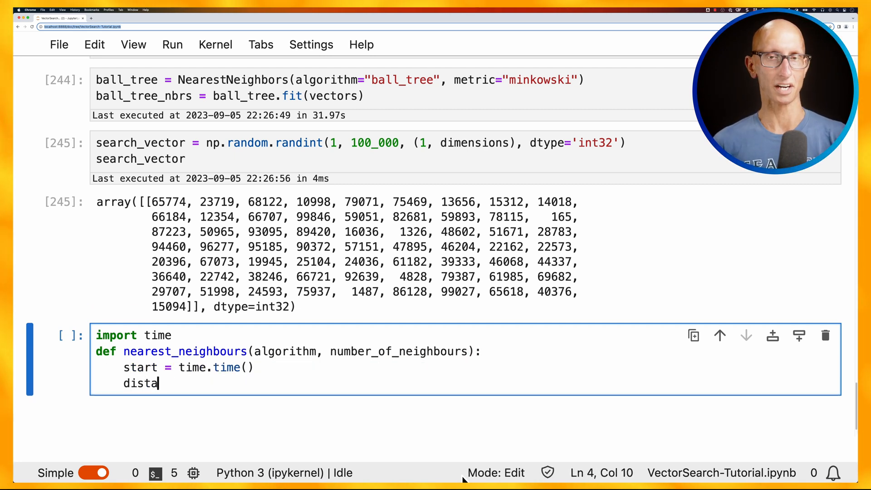
type("nces, indices = algorithm.kneighbors(search_vector, n_neighbors=number_of_neigh")
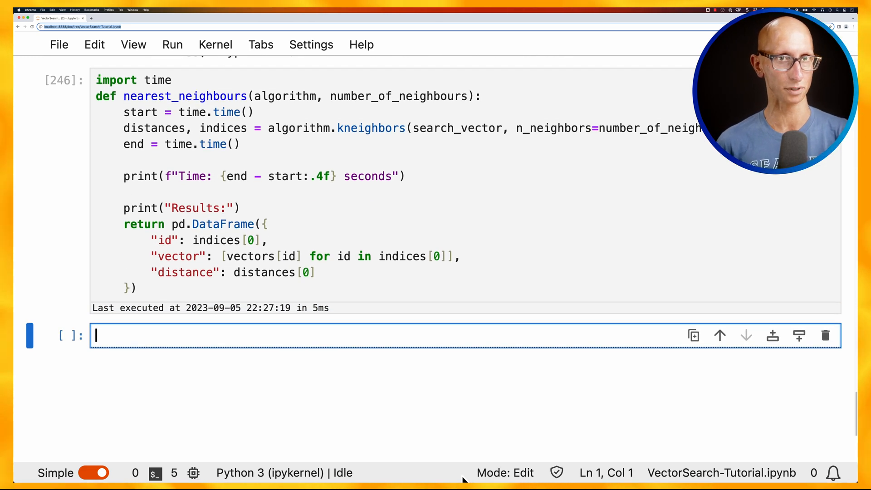
Time three-neighbour searches: brute force about 1.21 s, KD-tree about 0.94 s
type("nearest_neighbours(brute_nbrs, 3")
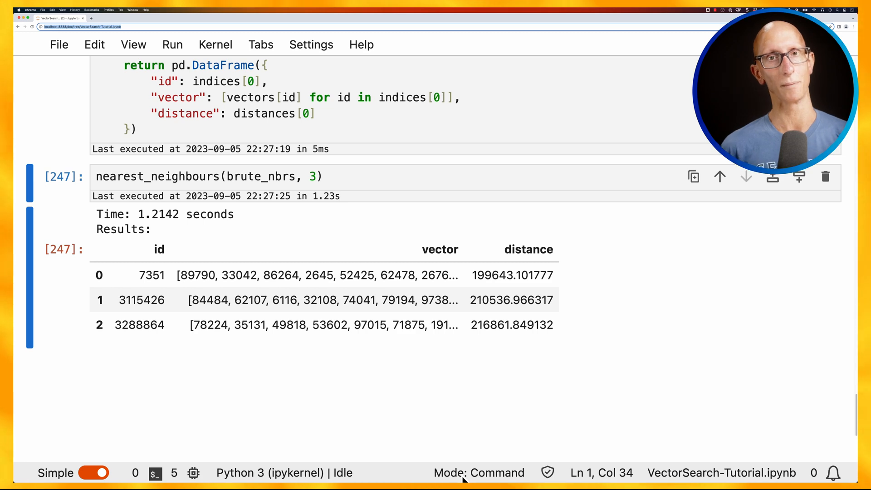
type("nea")
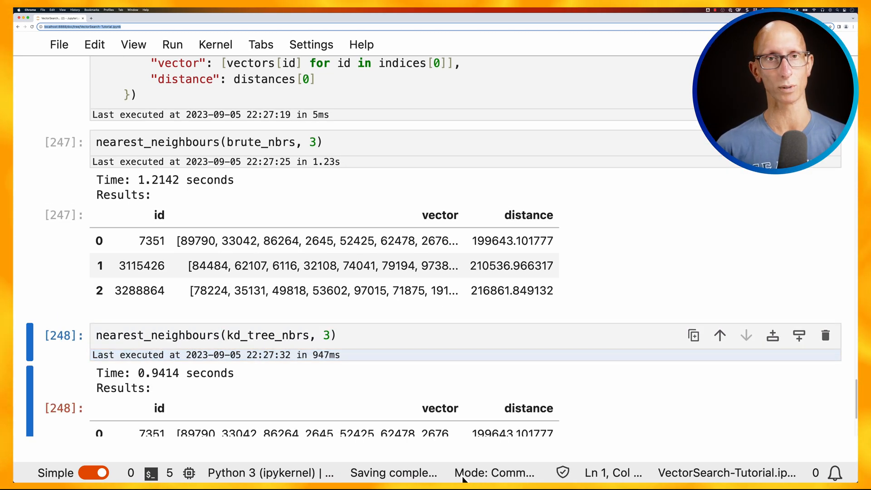
scroll("down", 3)
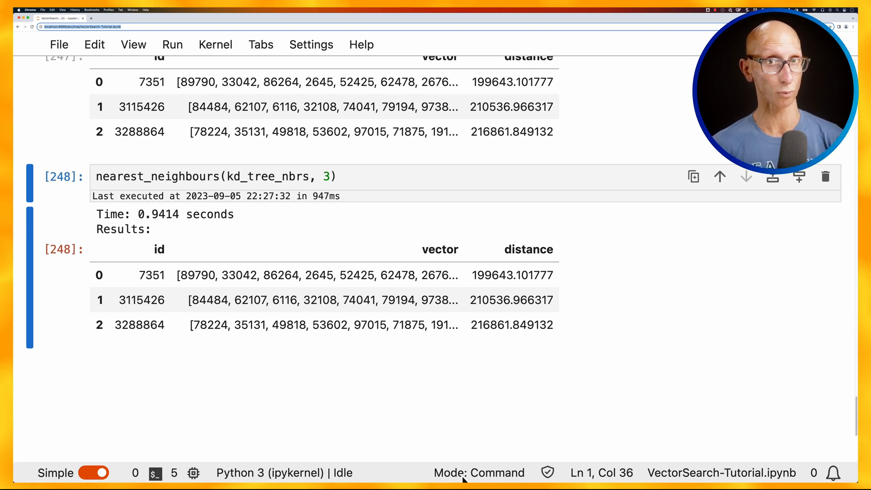